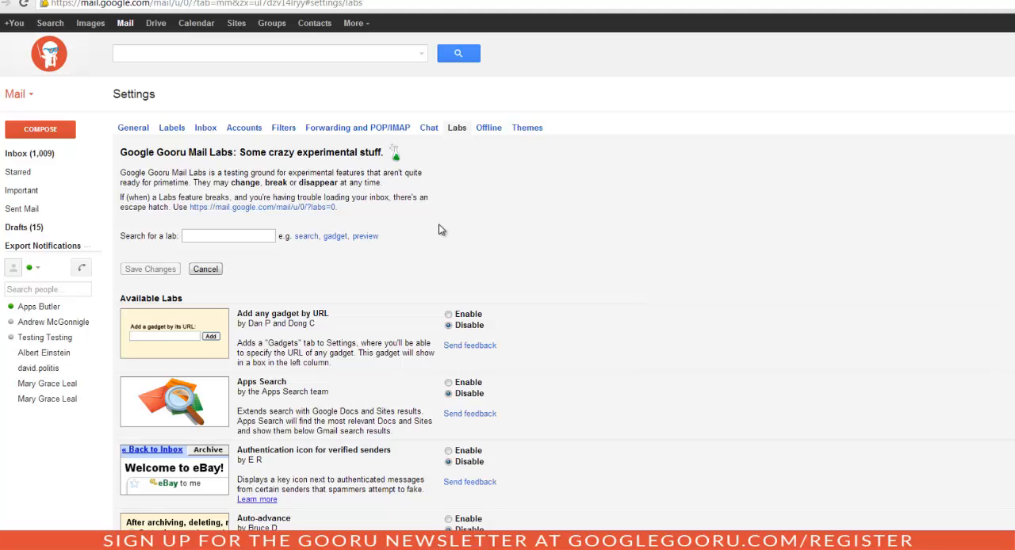
- Enable the Canned Responses lab in Labs settings and save the change
scroll("down", 3)
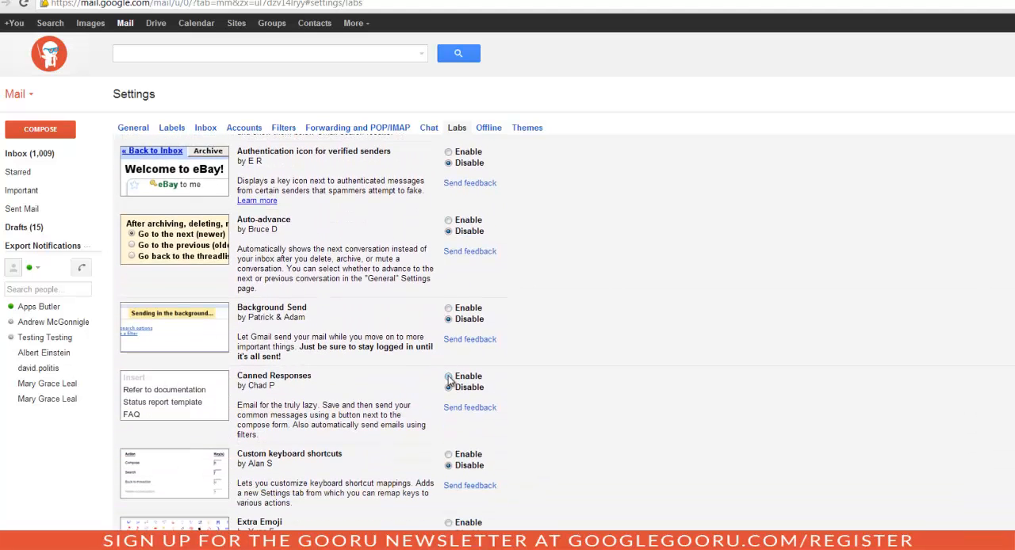
scroll("down", 3)
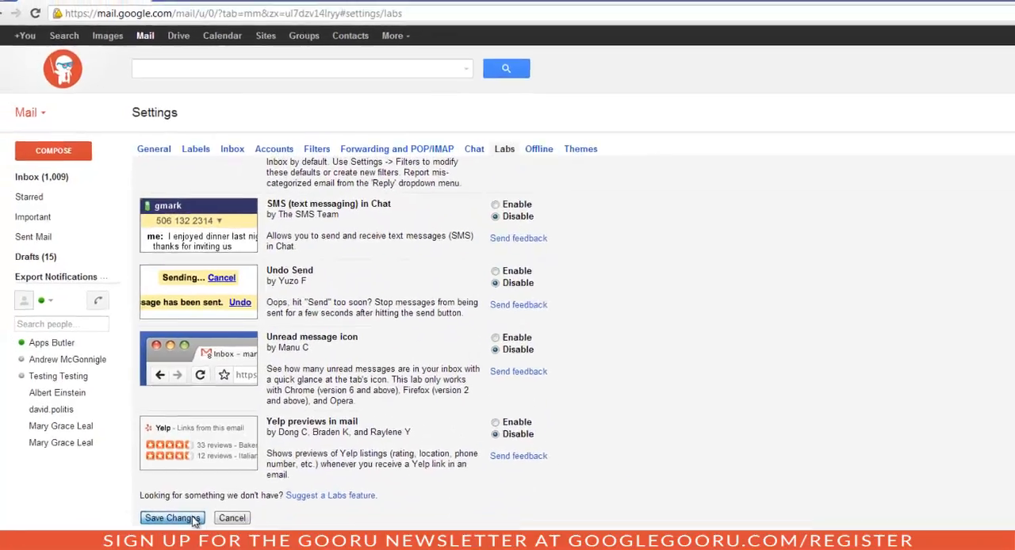
left_click(172, 517)
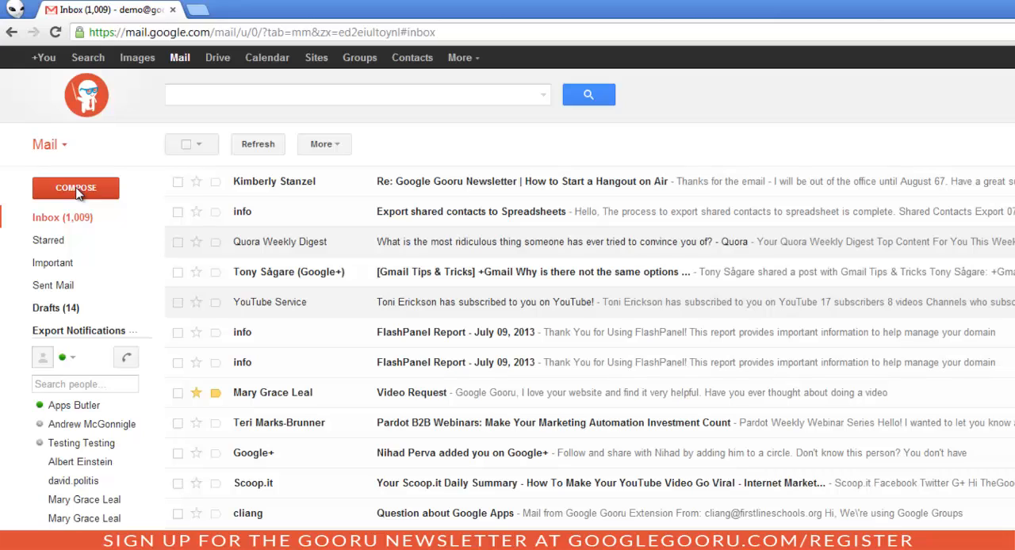
- Start a new blank message with Compose from the inbox
left_click(76, 187)
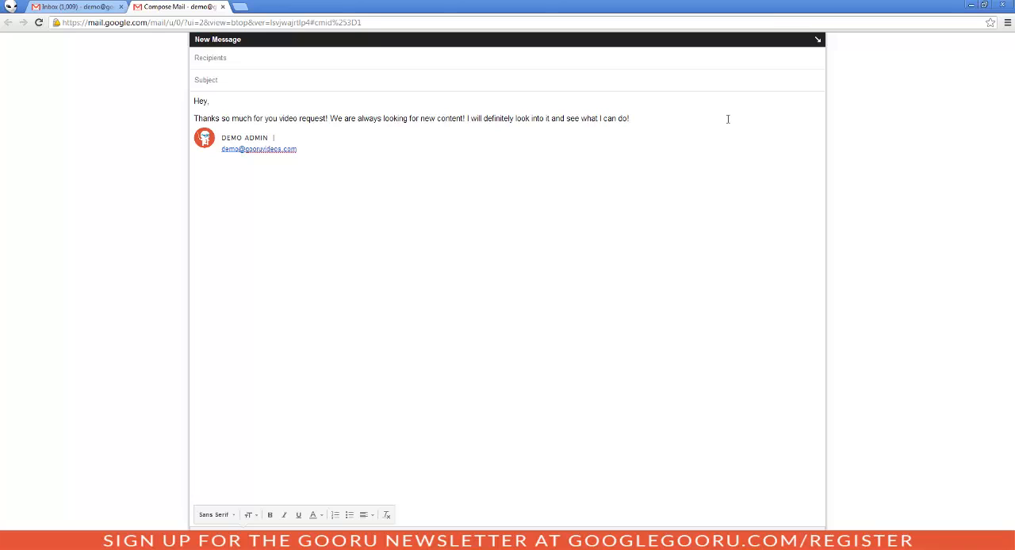
mouse_move(463, 110)
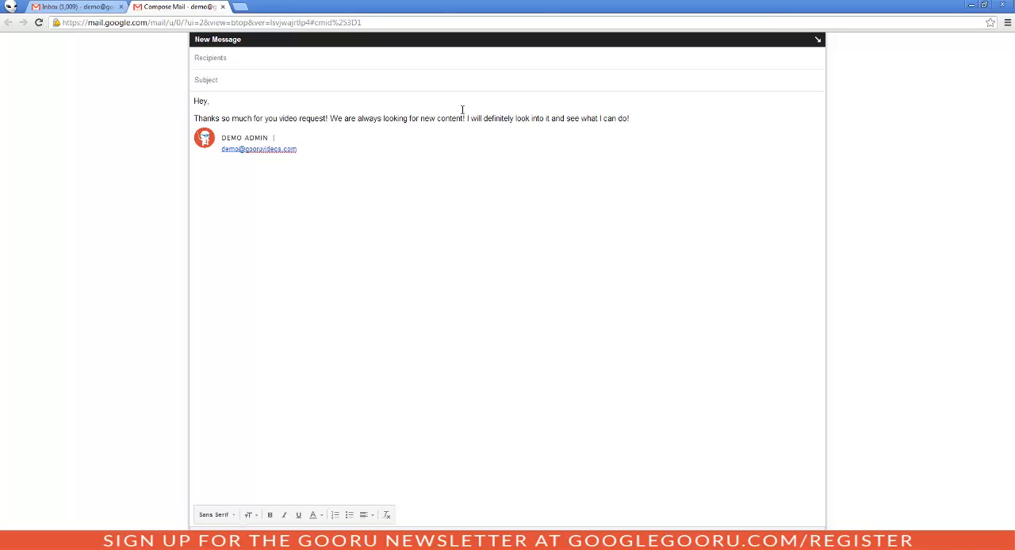
mouse_move(348, 135)
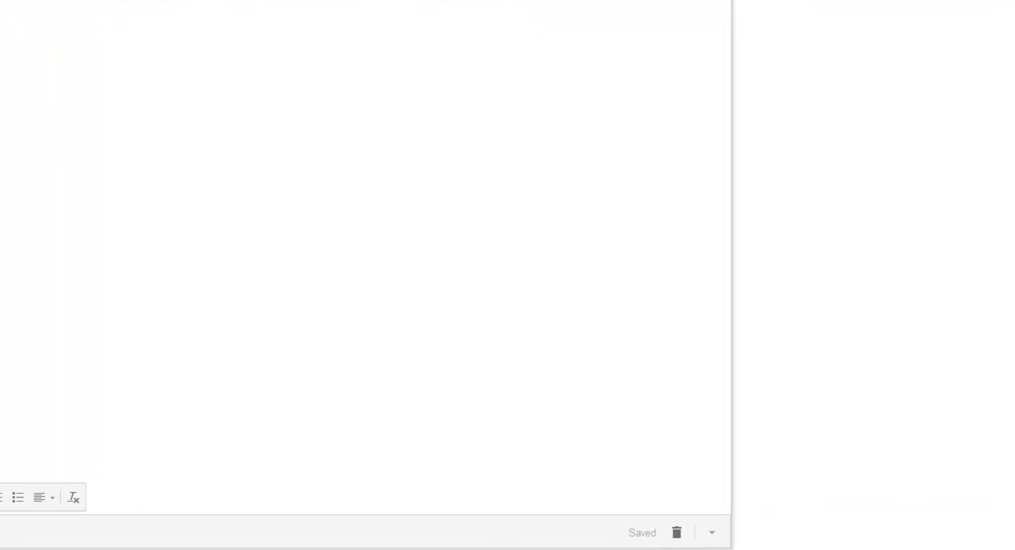
mouse_move(706, 529)
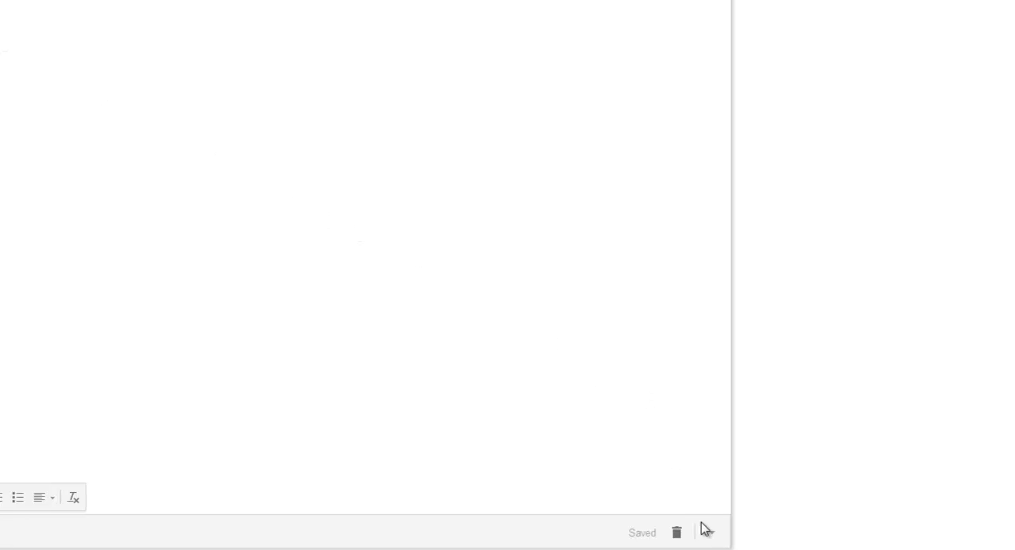
- Save the drafted thank-you text as a new 'Video Request' canned response
left_click(711, 533)
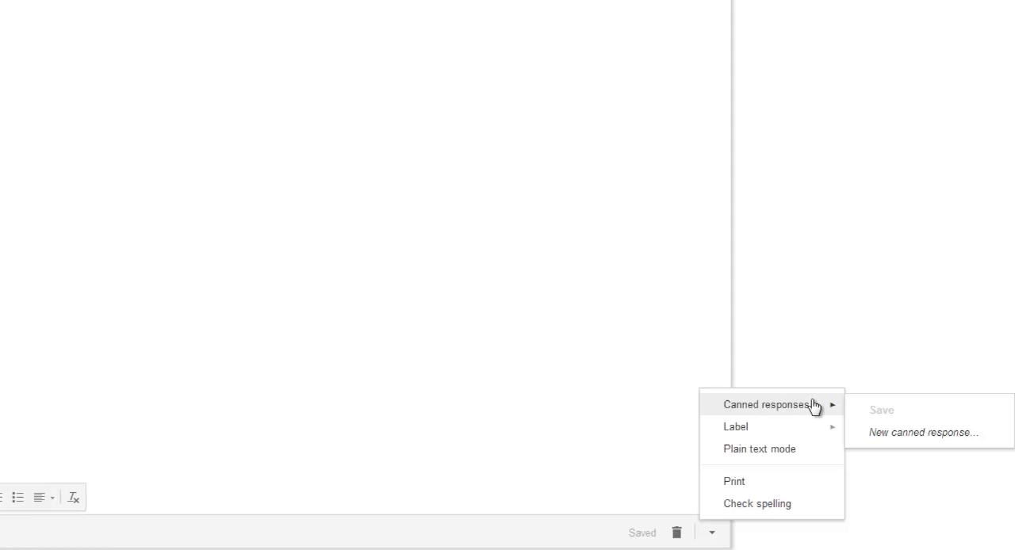
mouse_move(882, 432)
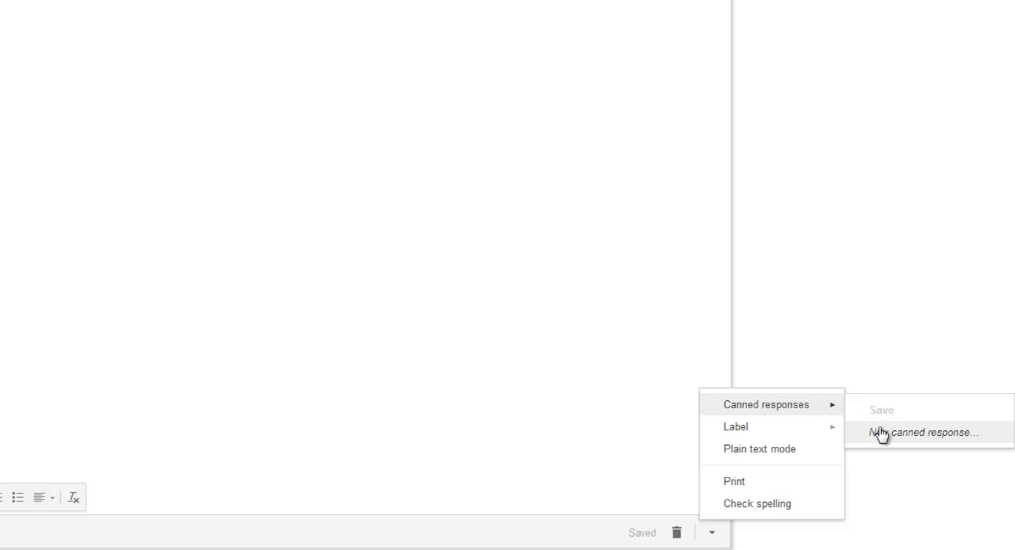
left_click(920, 432)
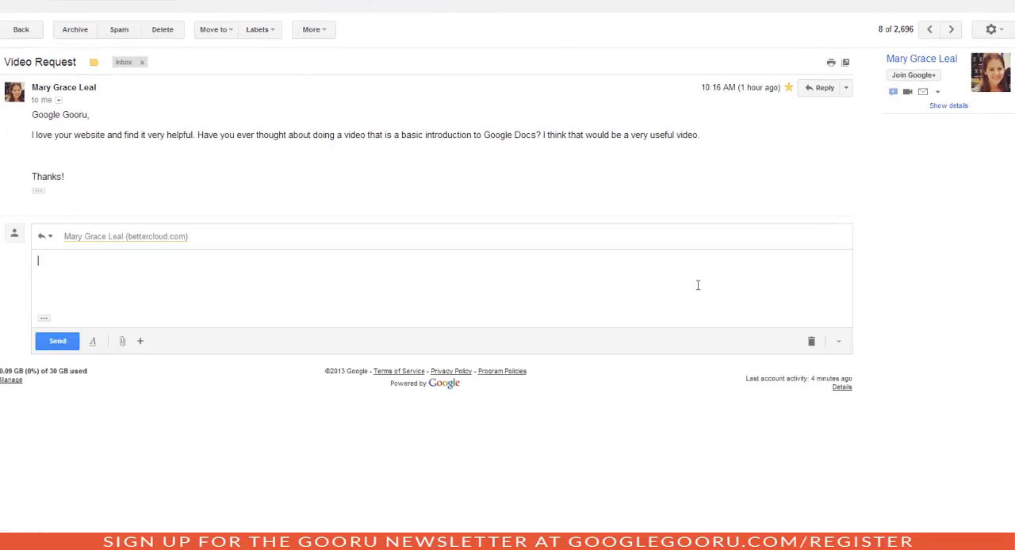
- Reply to the Video Request email and insert the 'Video Request' canned response
left_click(838, 341)
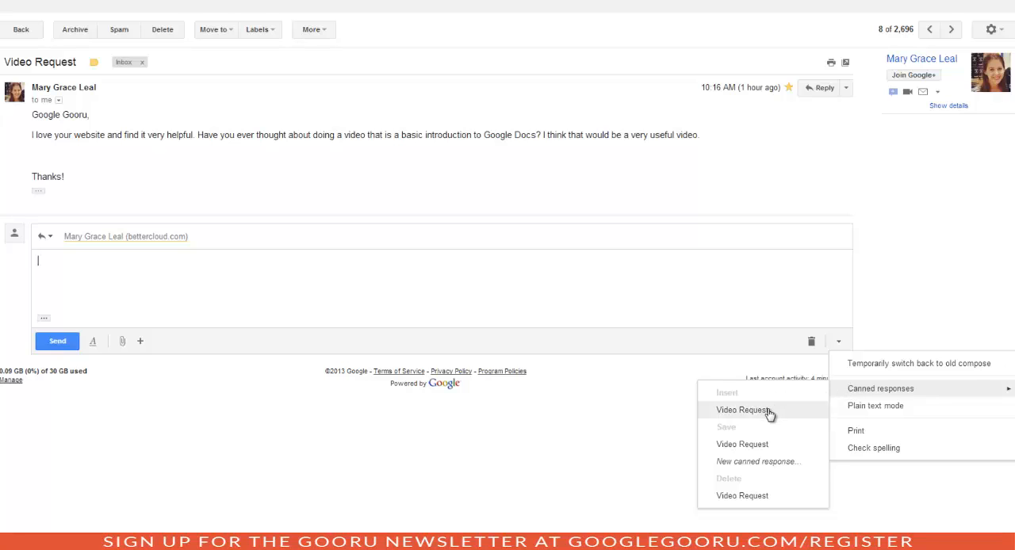
left_click(742, 409)
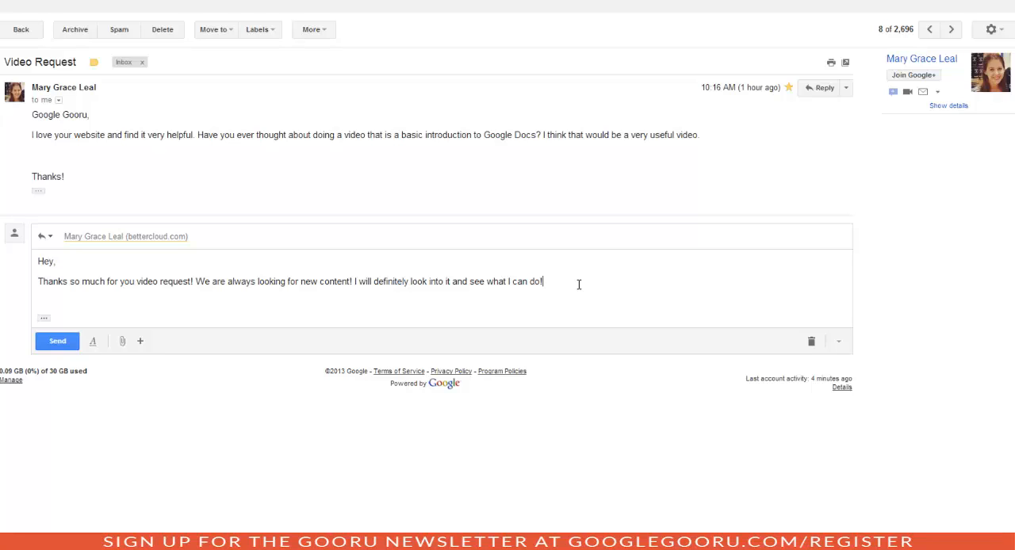
- Address the greeting to 'Mary Grace' and send the personalized reply
type("Mary Grace")
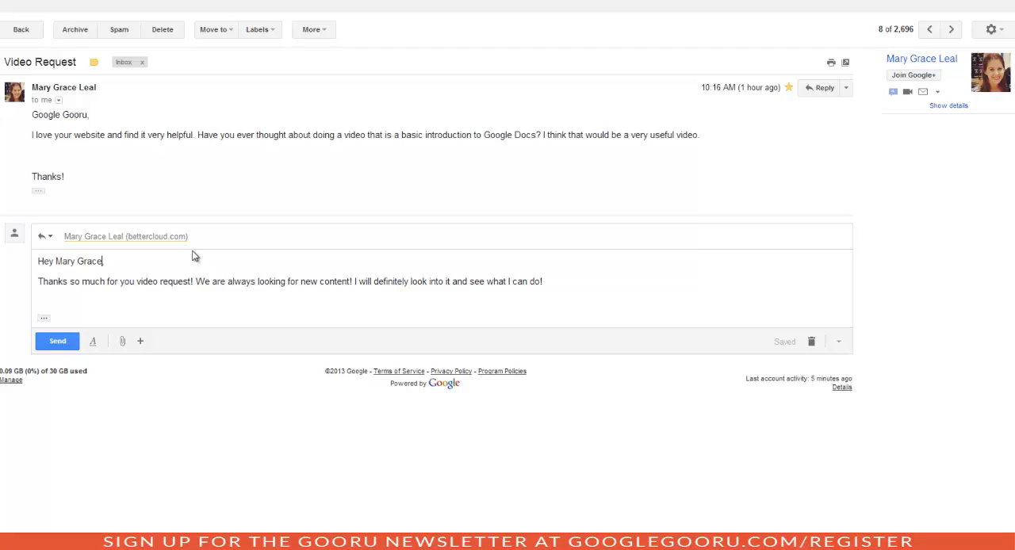
mouse_move(85, 301)
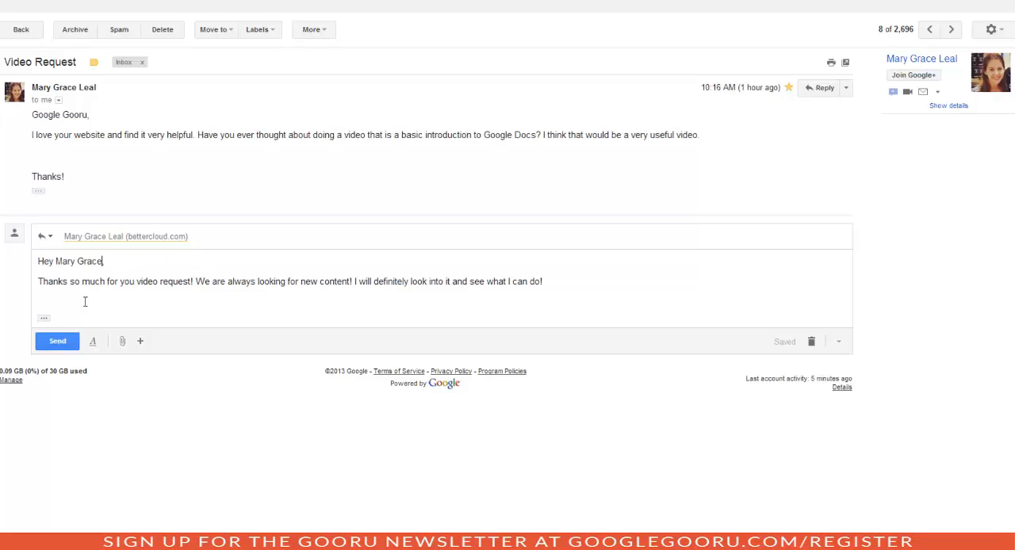
left_click(45, 317)
type(",")
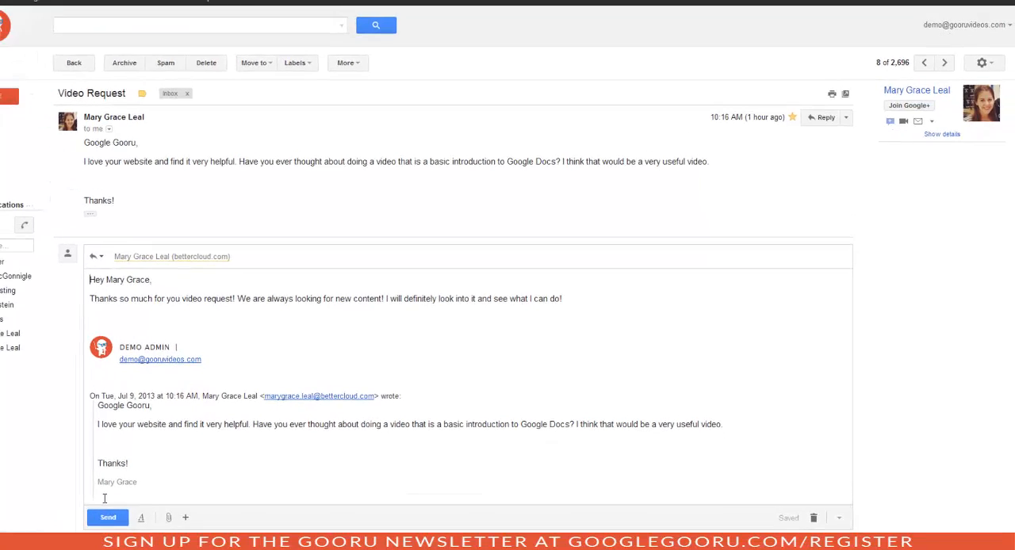
left_click(107, 517)
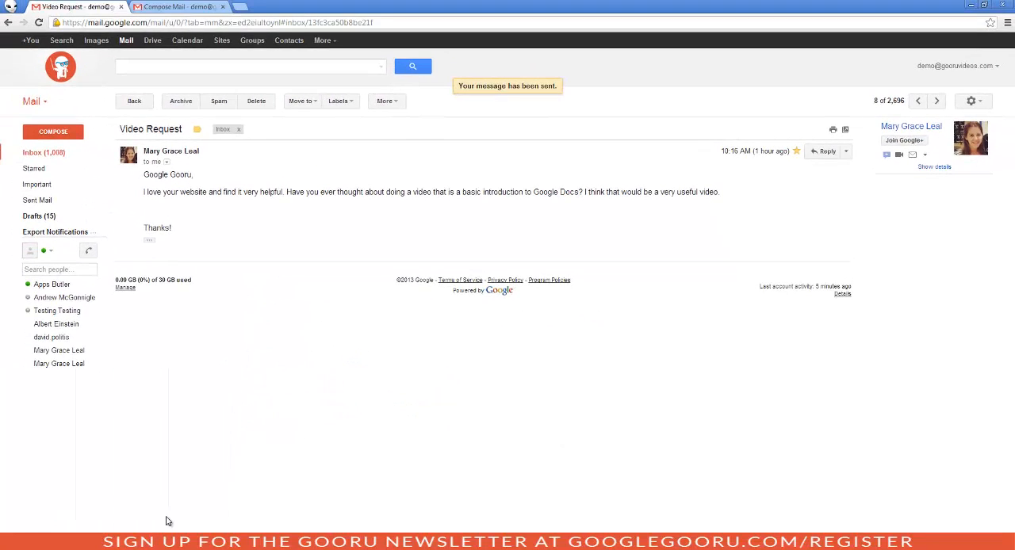